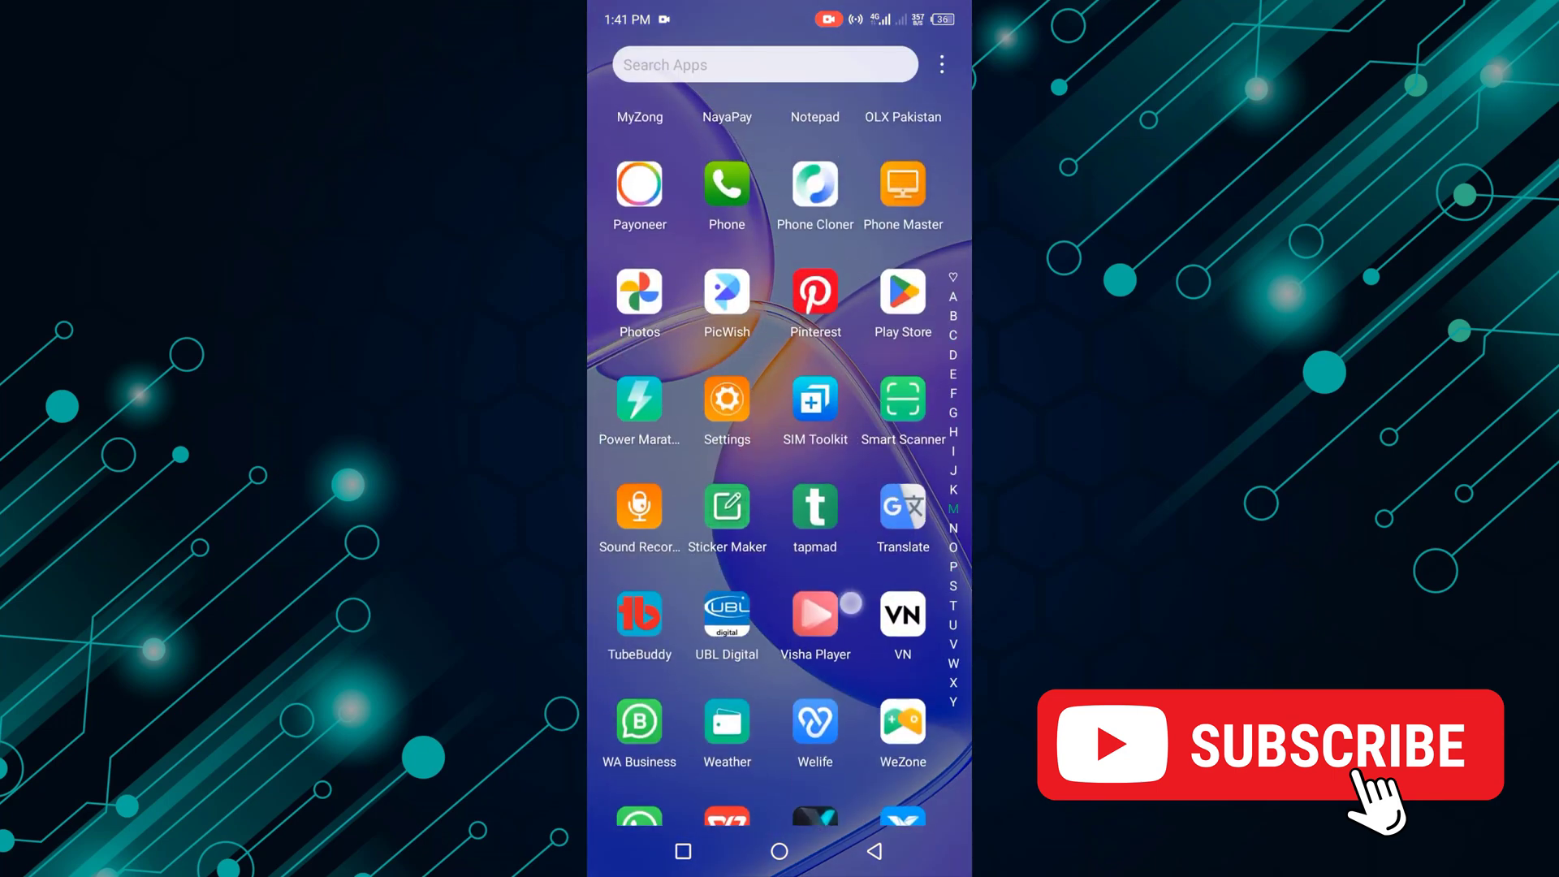
Step: Scroll the app drawer to find and launch the Google app
{"action": "scroll", "scroll_direction": "down", "scroll_amount": 3}
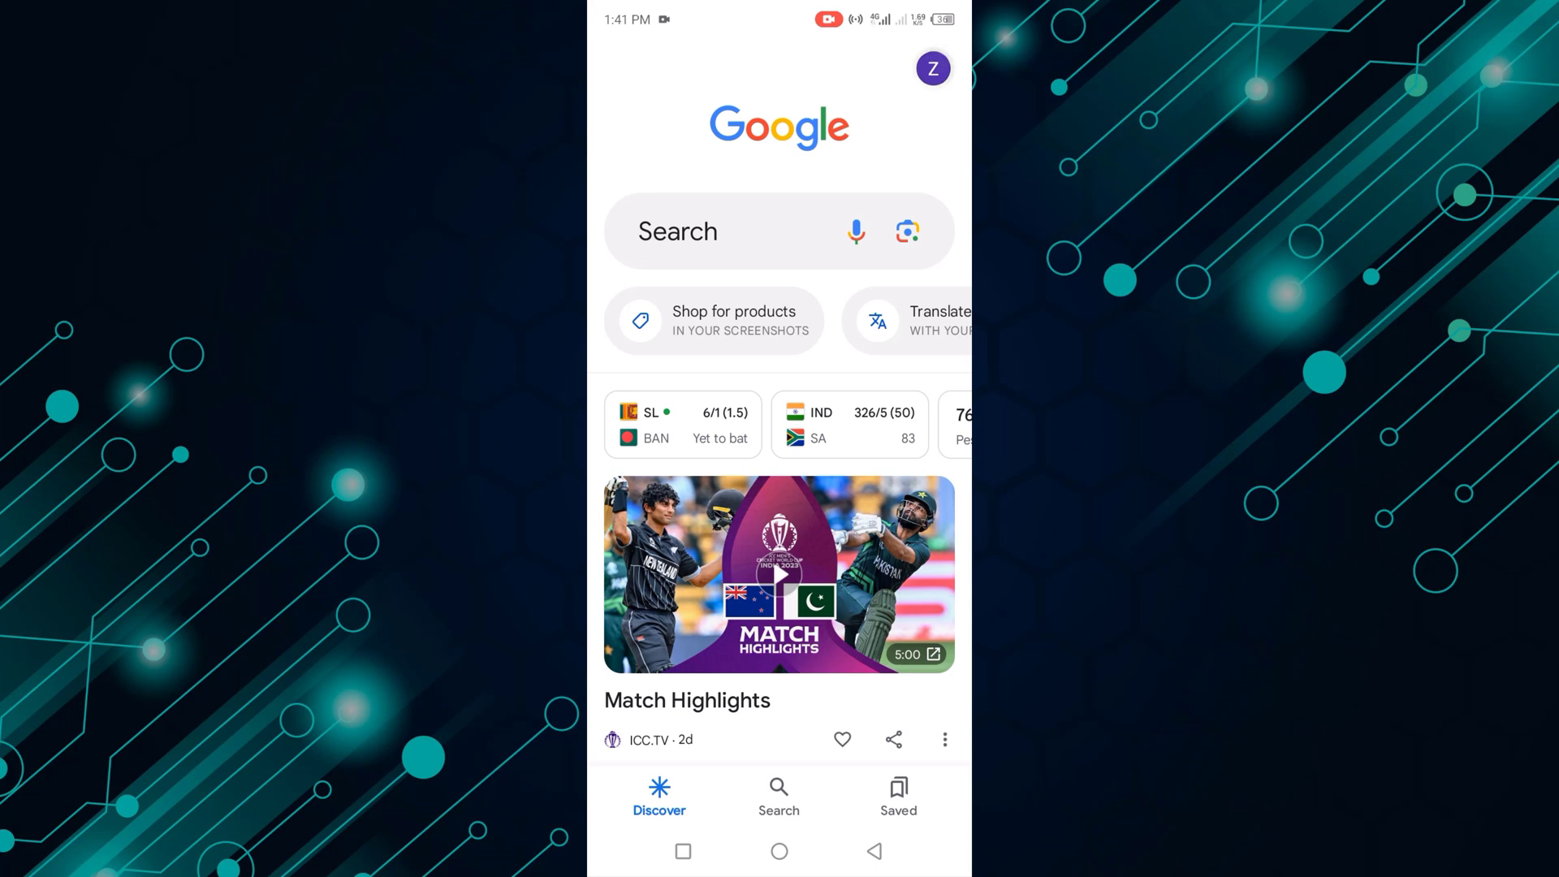
Step: Go from the profile avatar through Settings to the Language & region page
{"action": "left_click", "coordinate": [933, 67]}
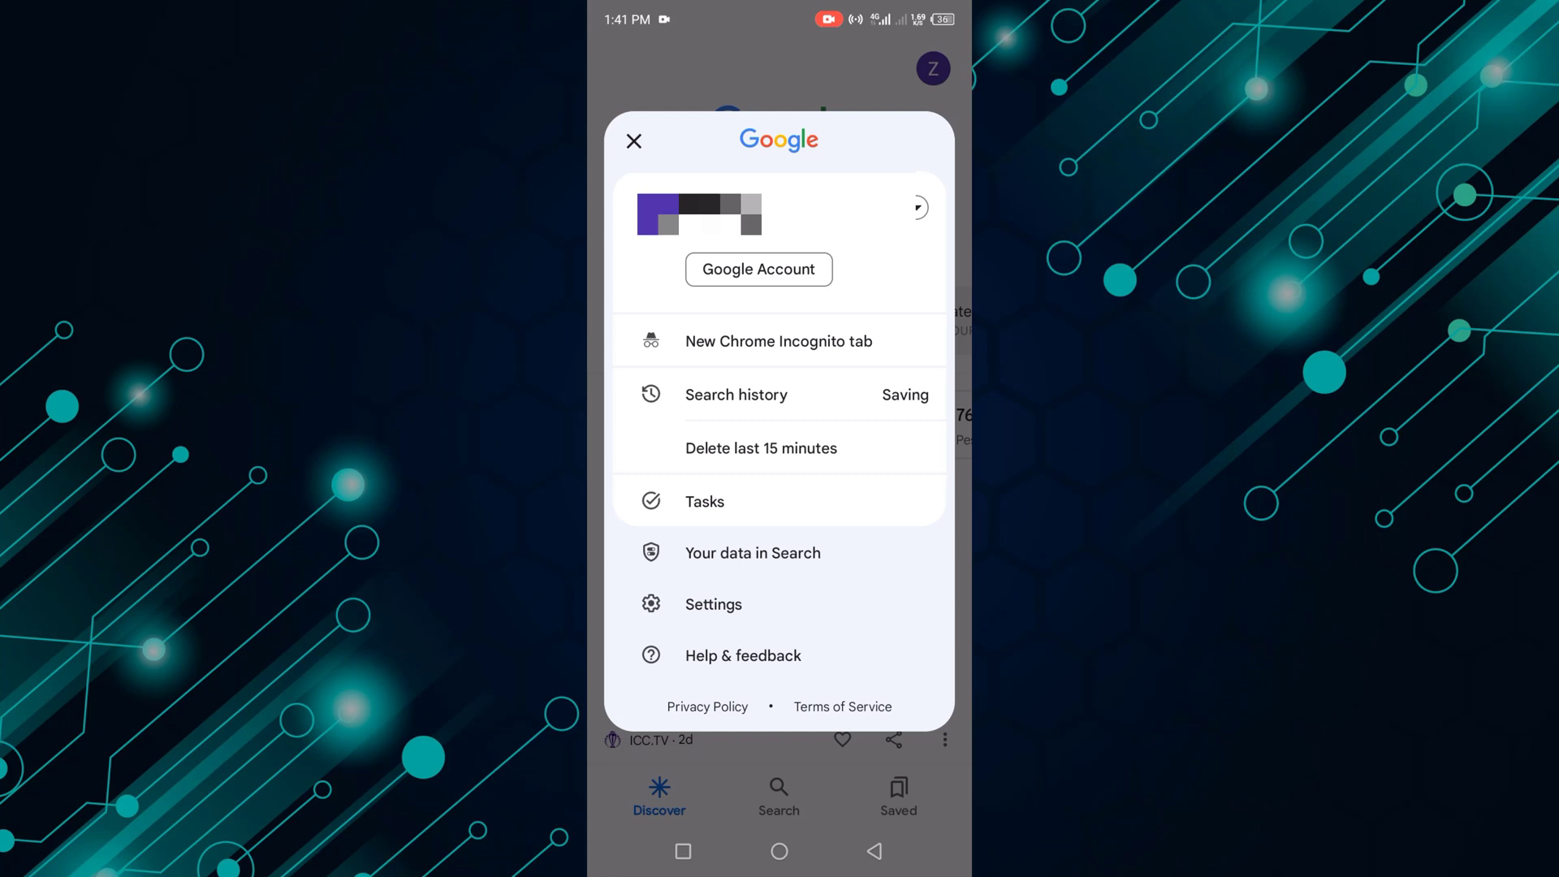
{"action": "left_click", "coordinate": [712, 604]}
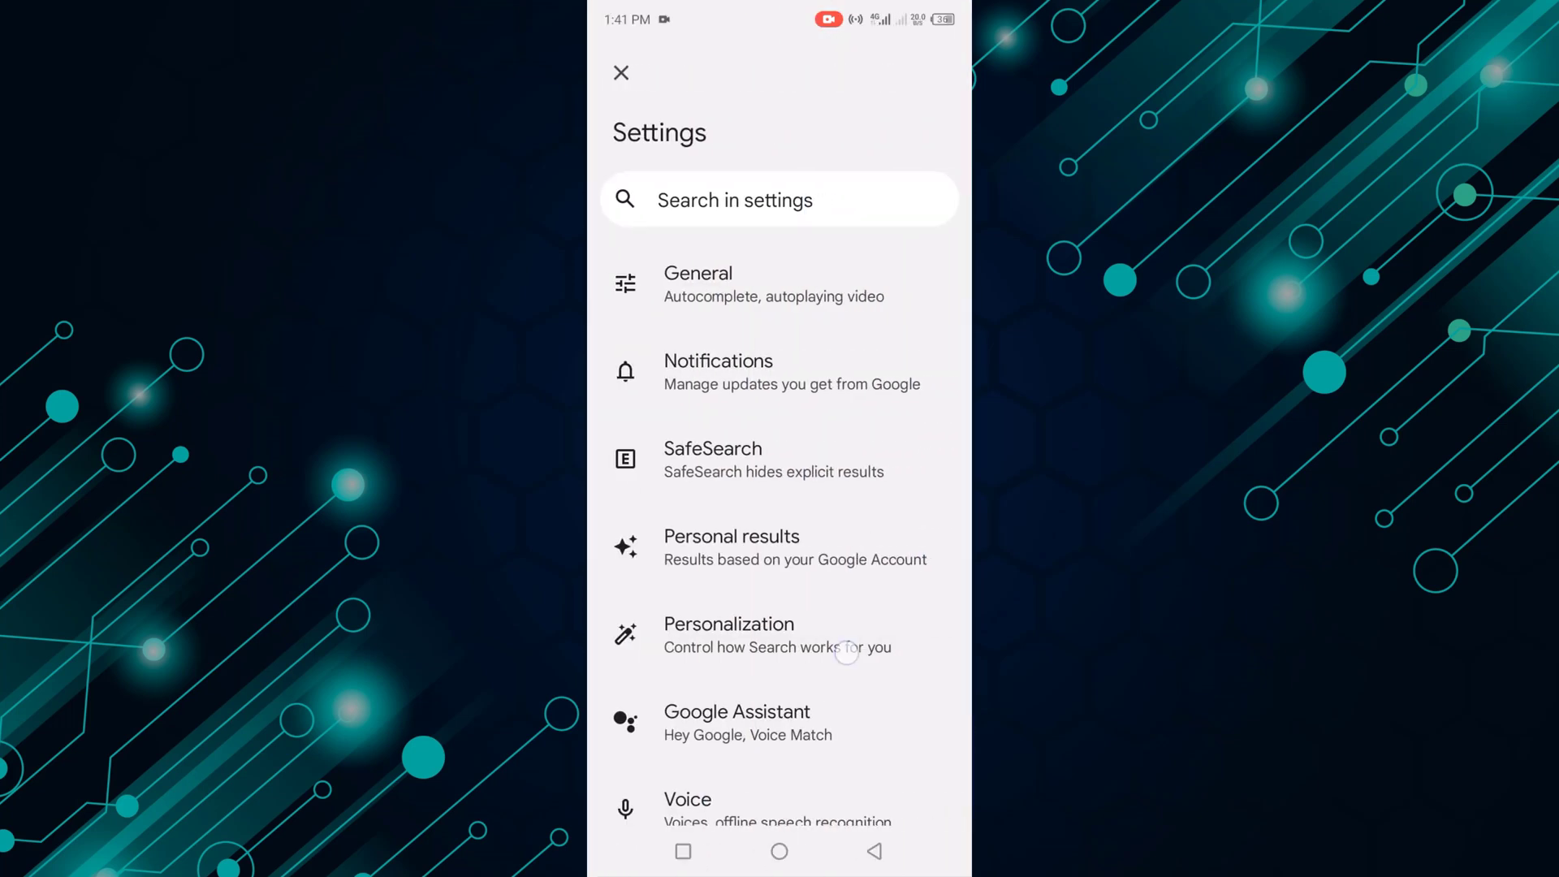
{"action": "scroll", "scroll_direction": "down", "scroll_amount": 3}
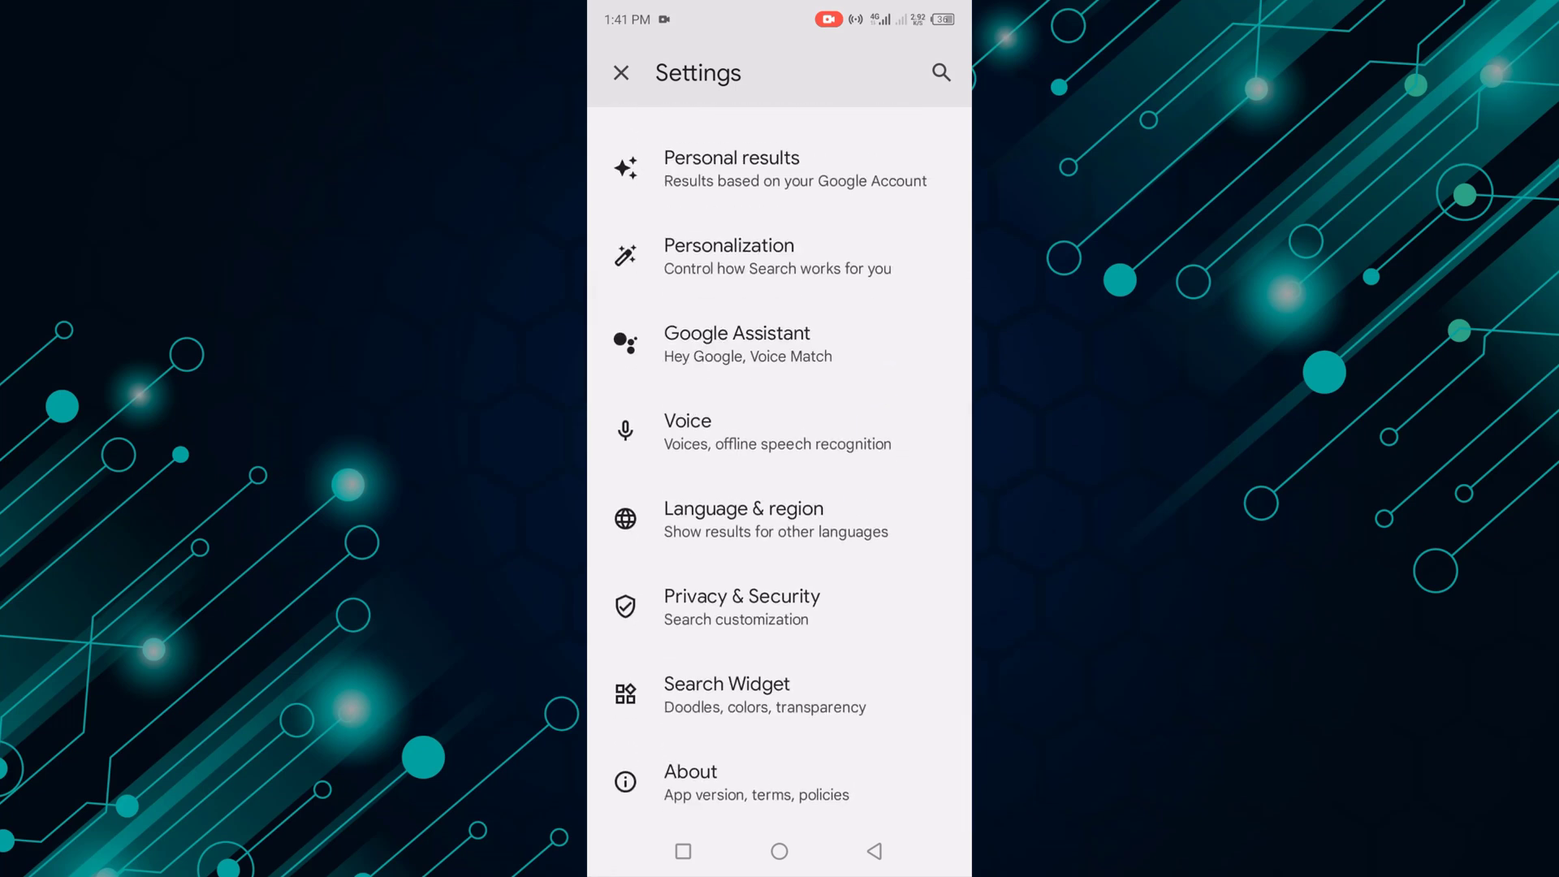
{"action": "left_click", "coordinate": [742, 520]}
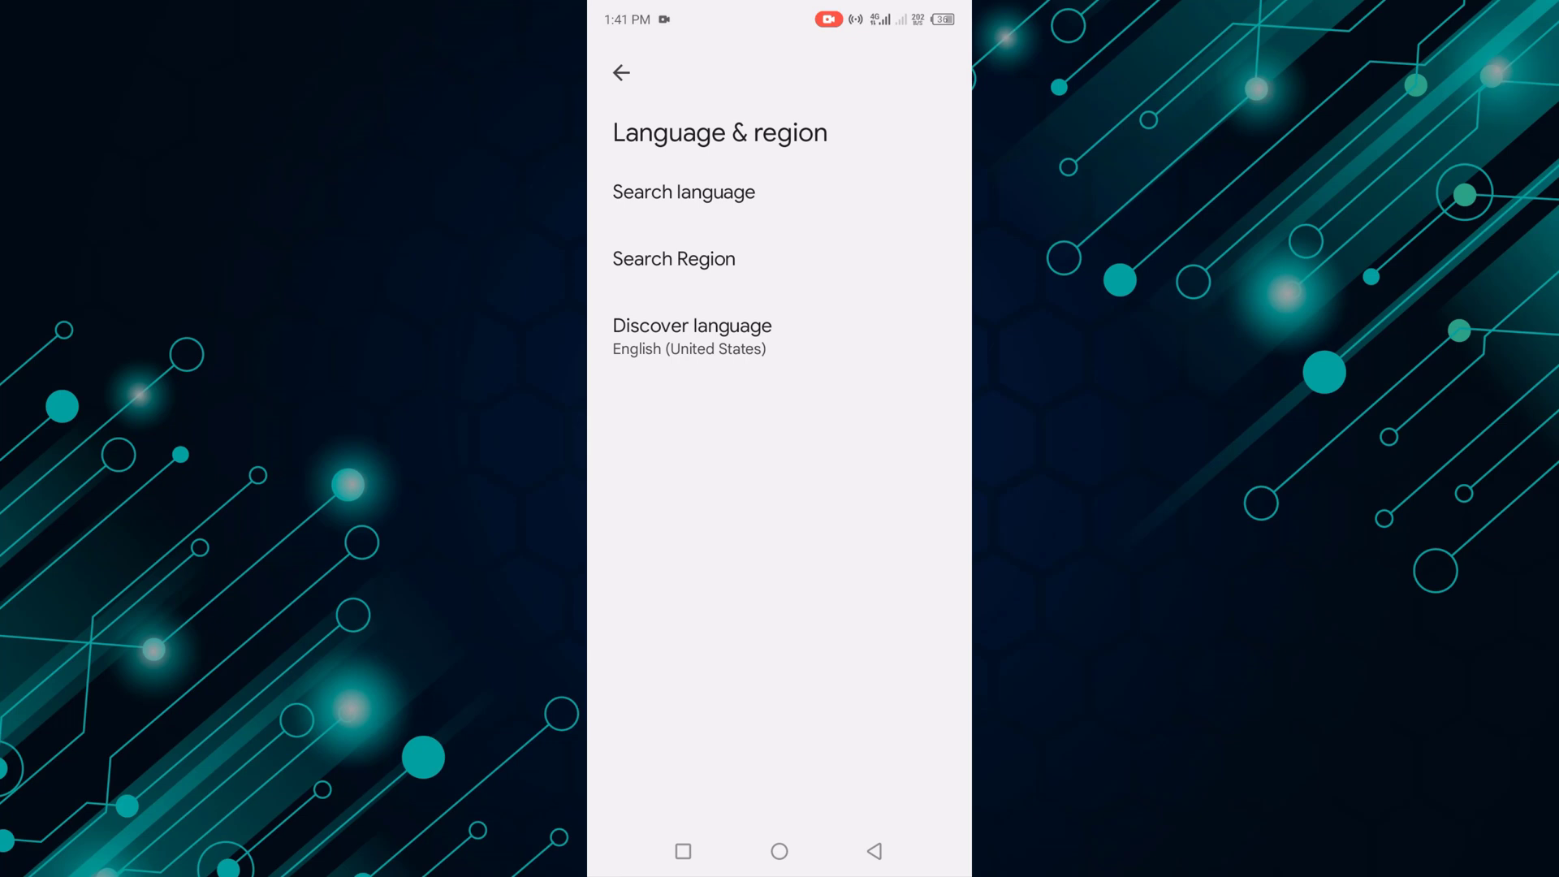
Step: Open the Discover language list, currently showing English (US) checked
{"action": "left_click", "coordinate": [691, 325]}
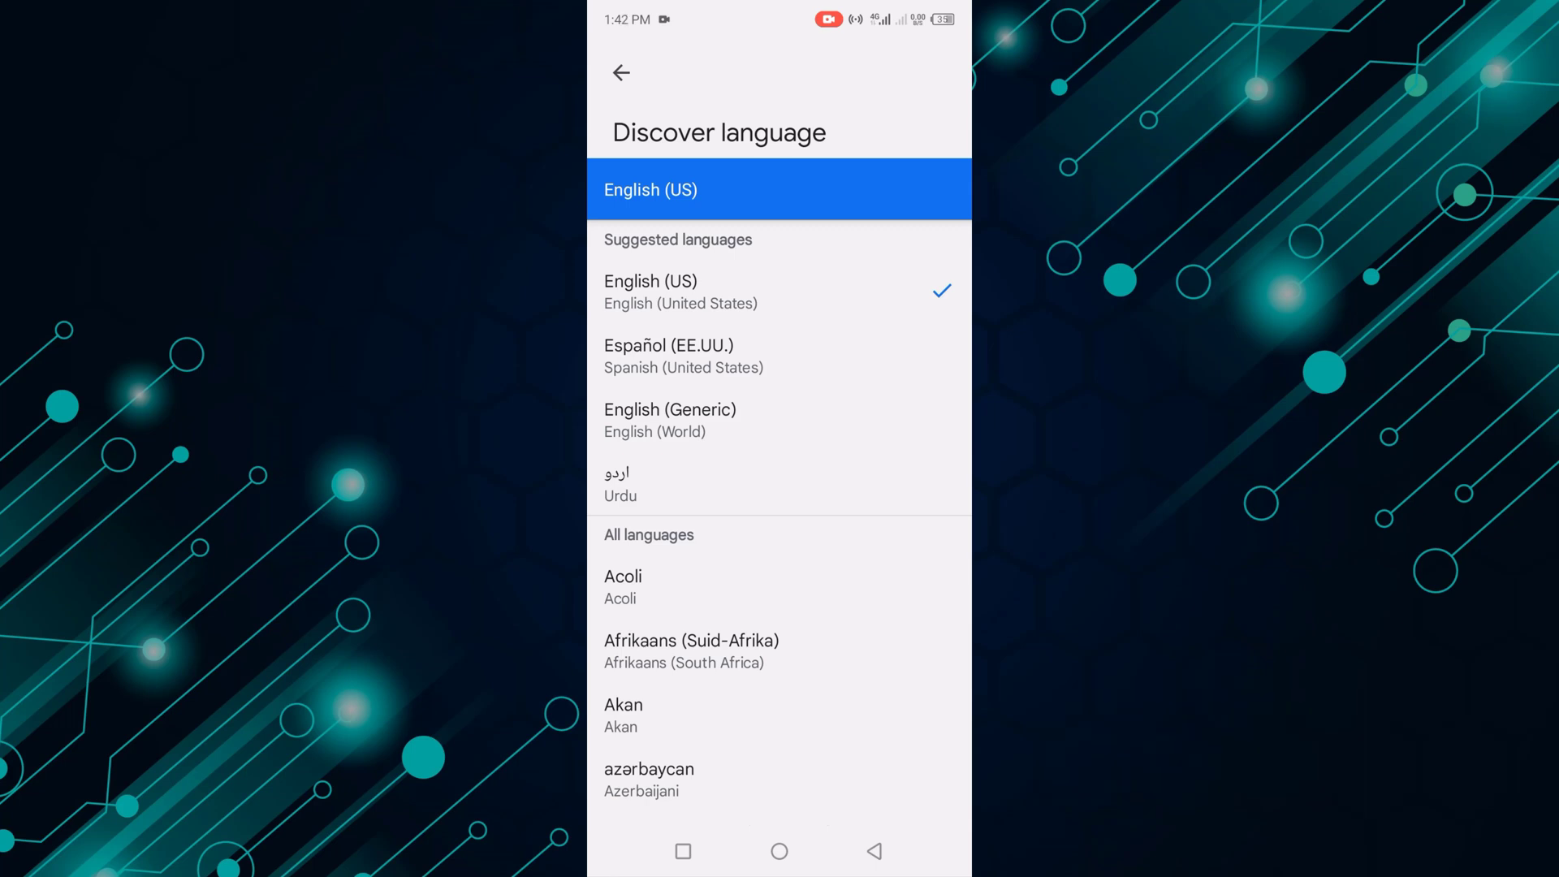
Step: Scroll the language list and choose 國語 (台灣) Chinese (Taiwan)
{"action": "scroll", "scroll_direction": "down", "scroll_amount": 3}
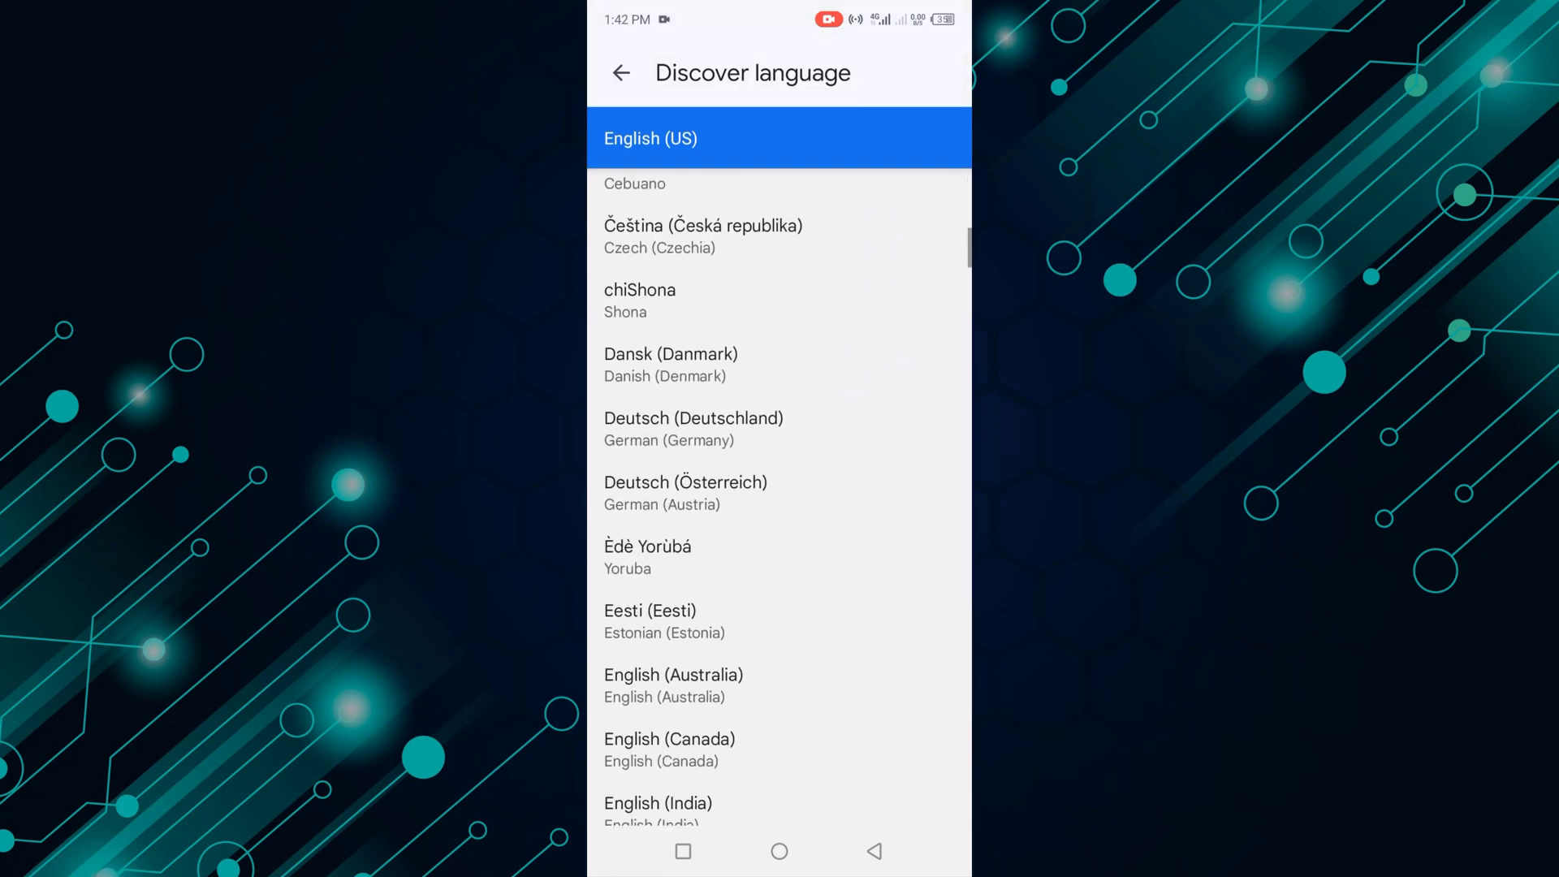
{"action": "scroll", "scroll_direction": "down", "scroll_amount": 3}
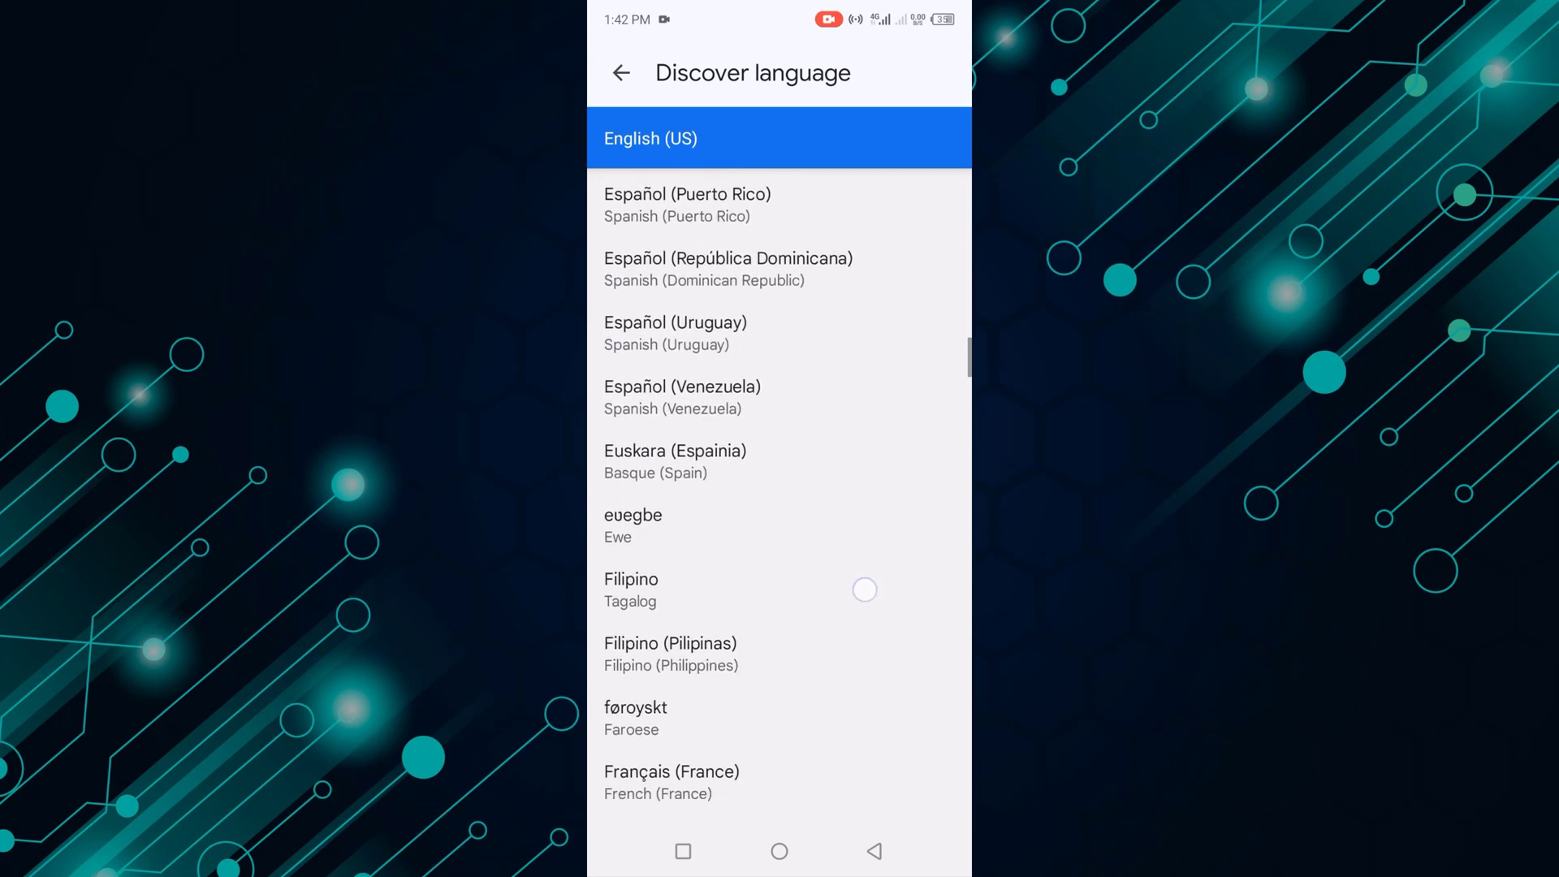
{"action": "scroll", "scroll_direction": "down", "scroll_amount": 3}
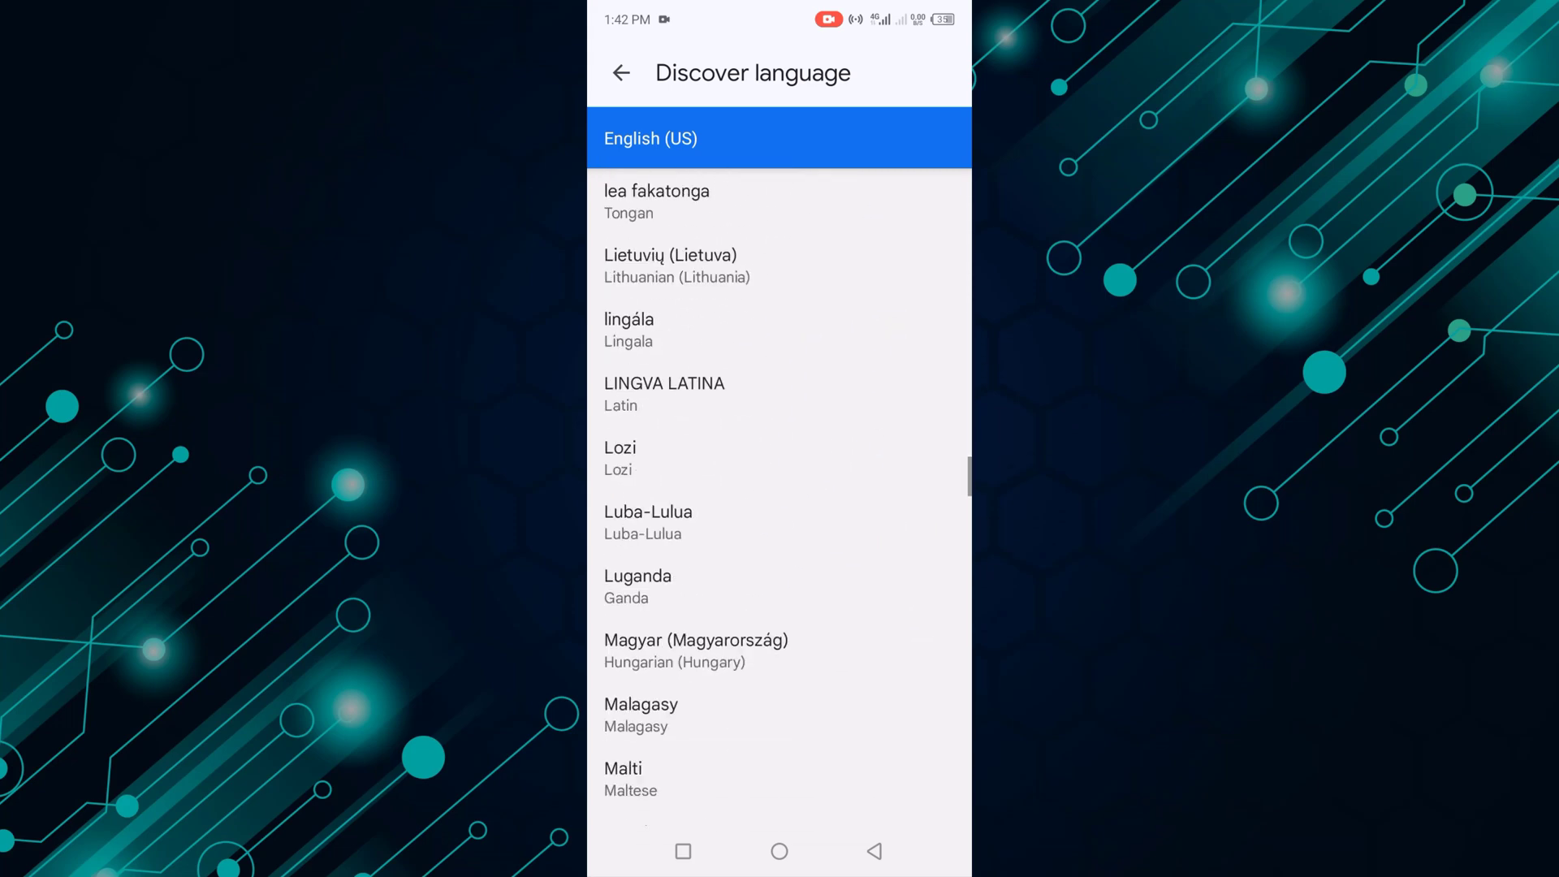
{"action": "scroll", "scroll_direction": "down", "scroll_amount": 3}
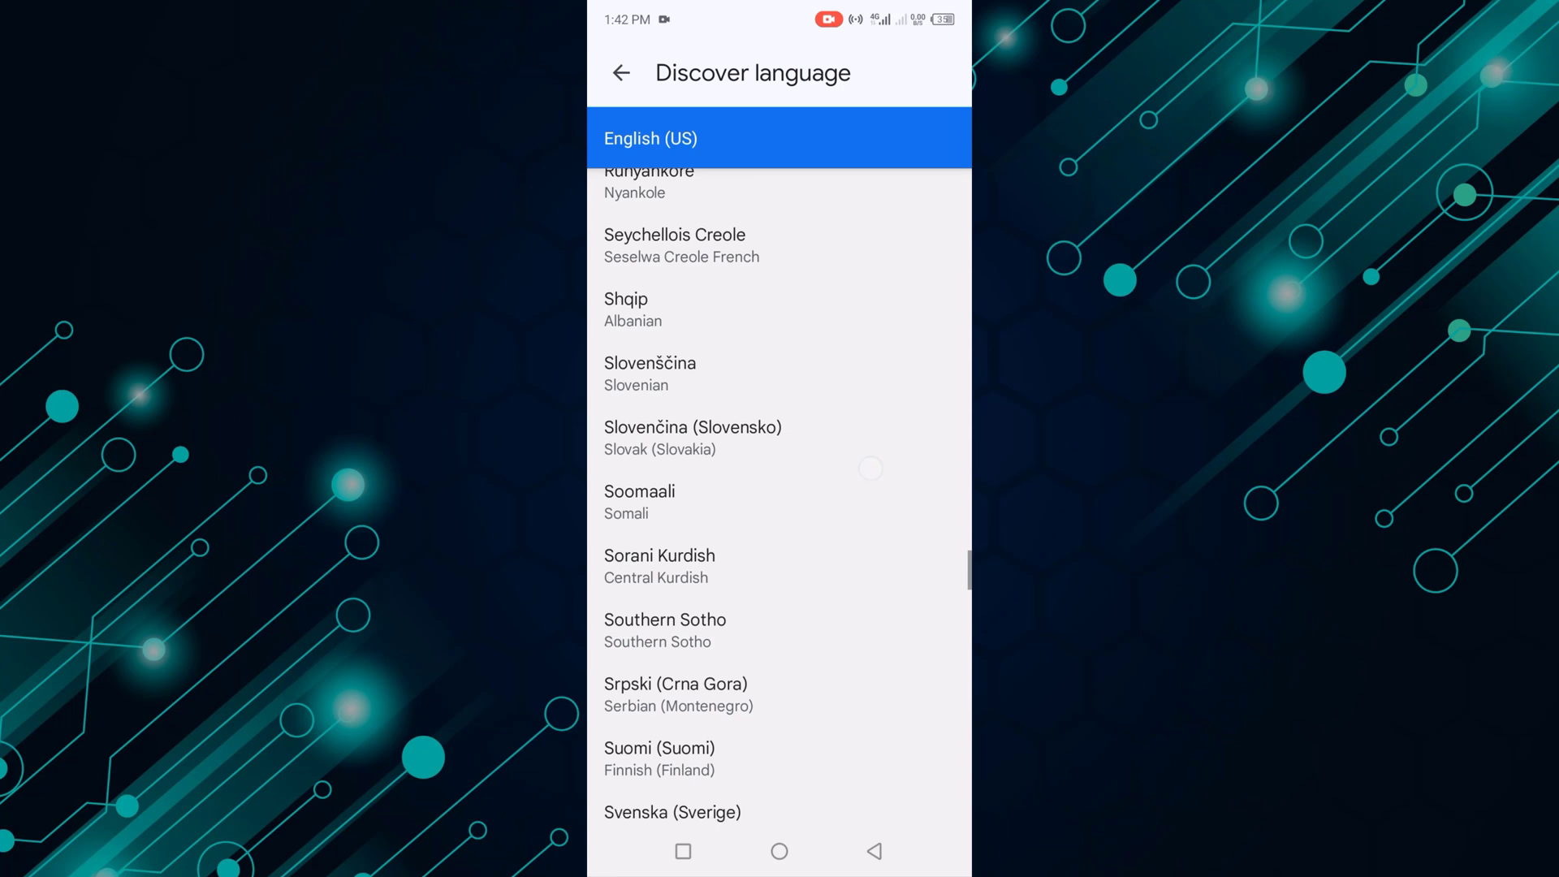
{"action": "scroll", "scroll_direction": "down", "scroll_amount": 3}
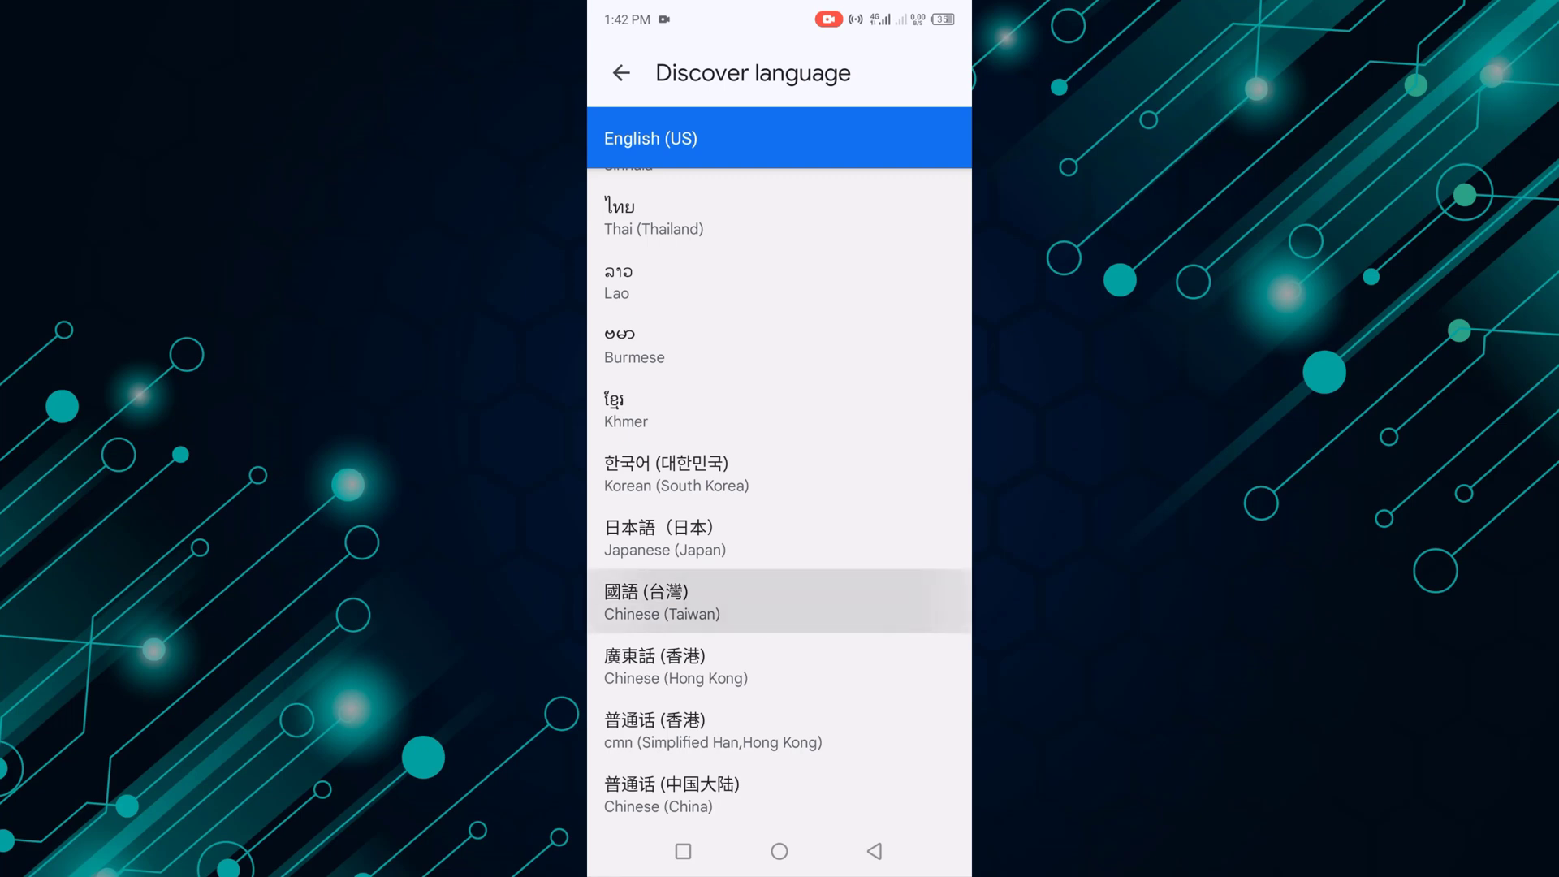
{"action": "left_click", "coordinate": [693, 602]}
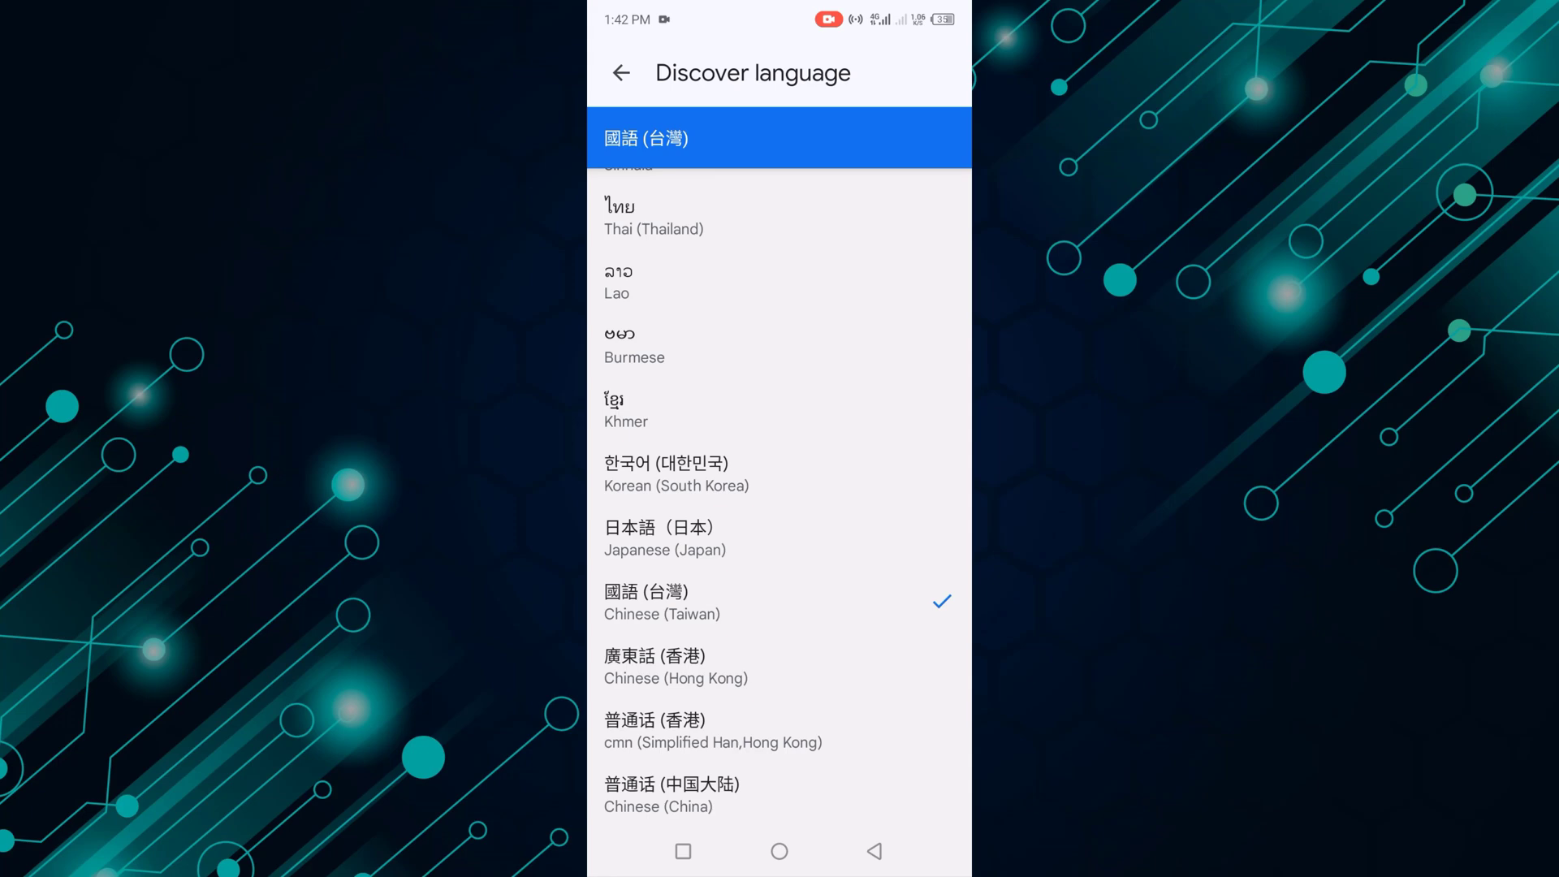
{"action": "scroll", "scroll_direction": "down", "scroll_amount": 3}
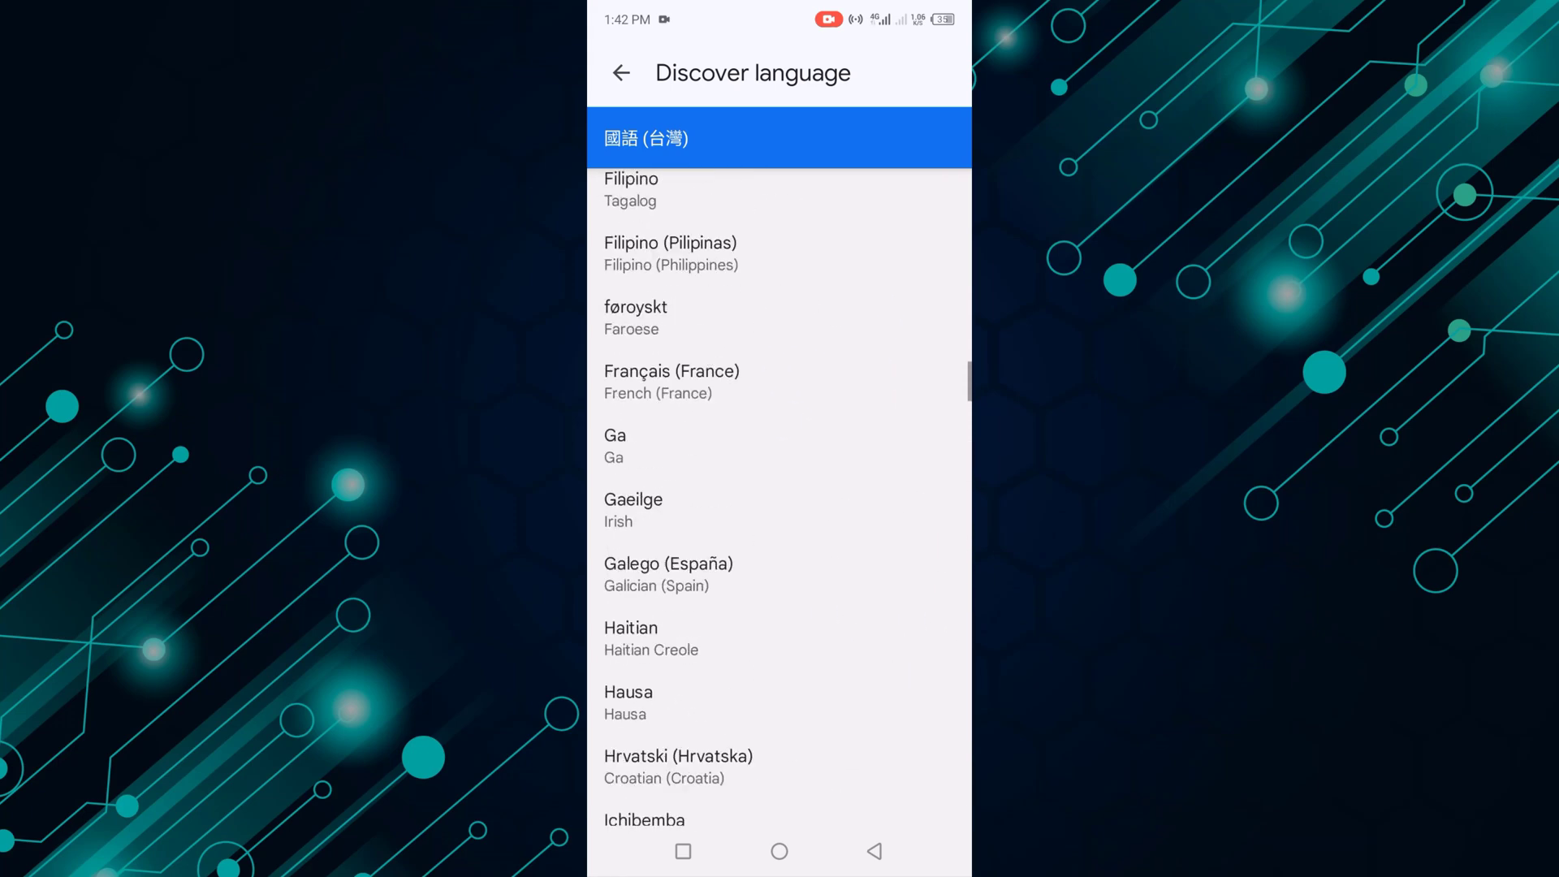
{"action": "scroll", "scroll_direction": "down", "scroll_amount": 3}
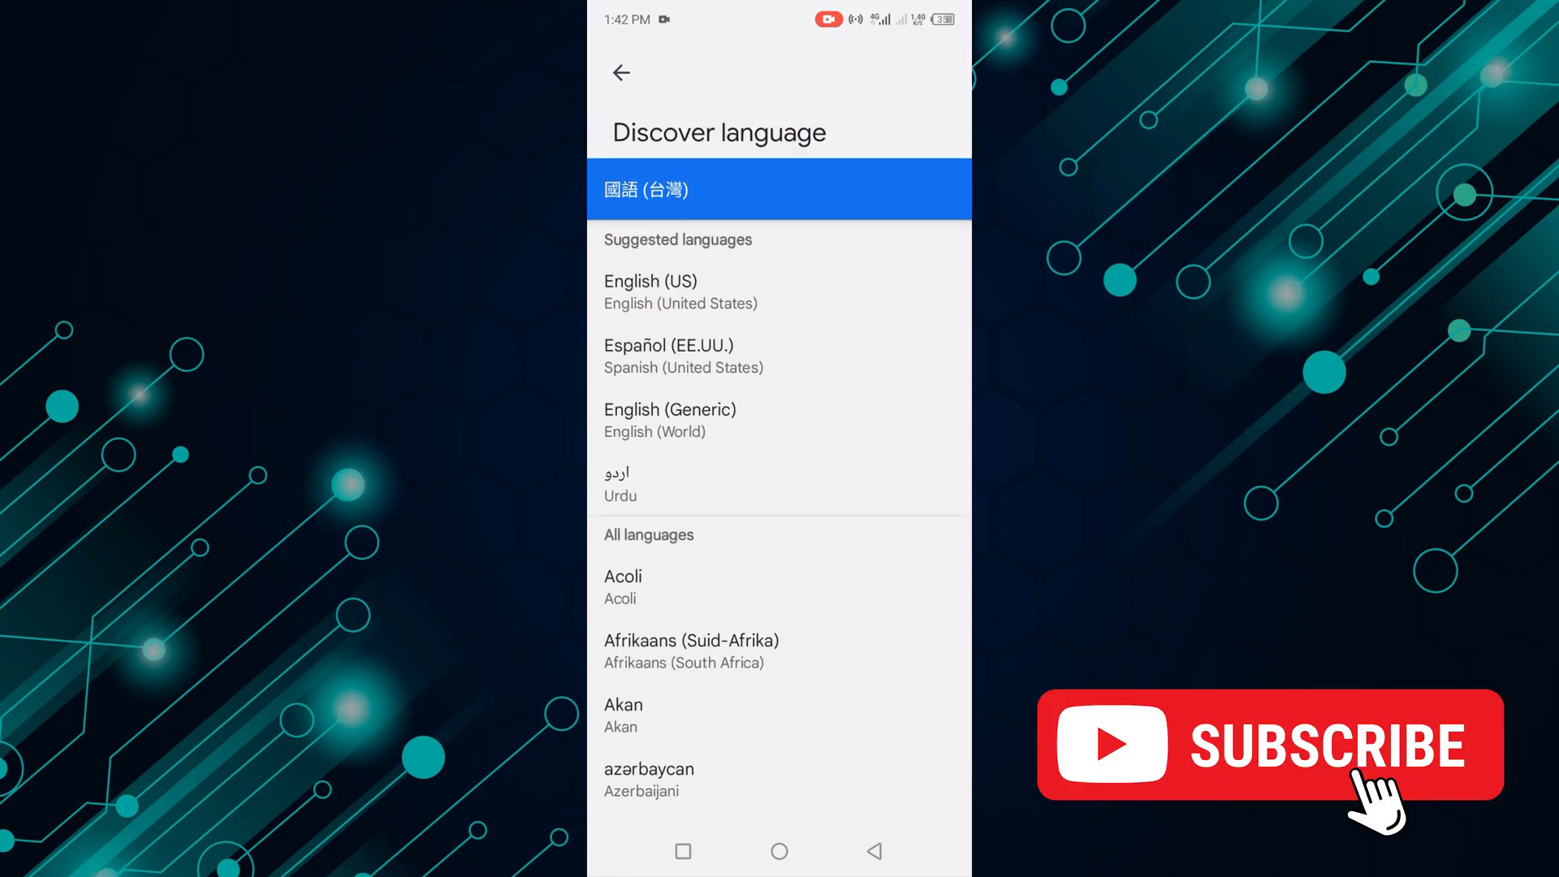